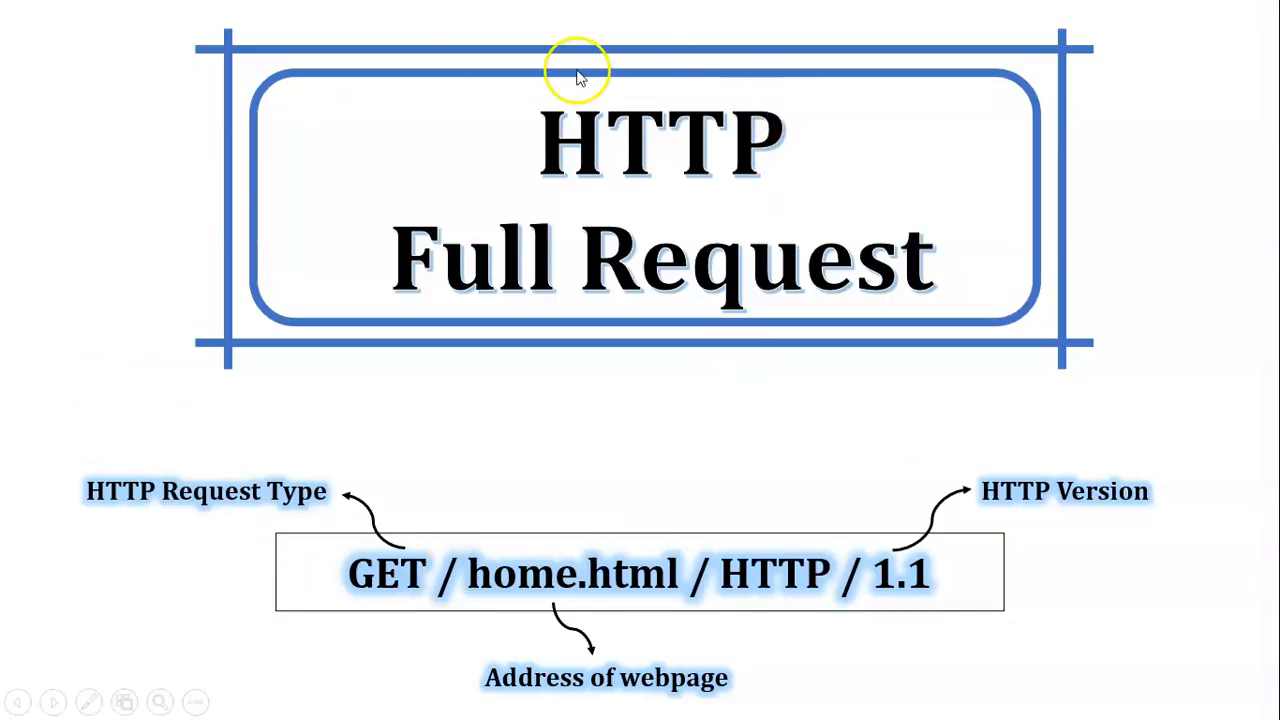
pyautogui.moveTo(875, 335)
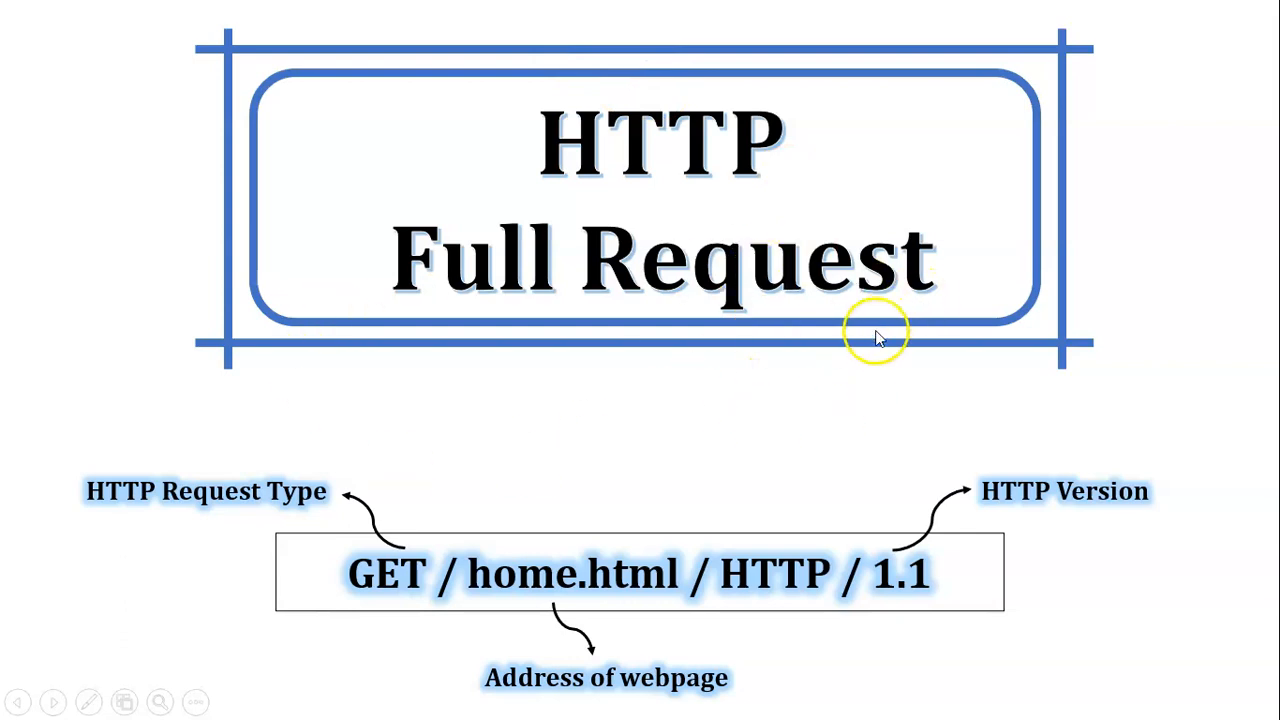
pyautogui.moveTo(97, 342)
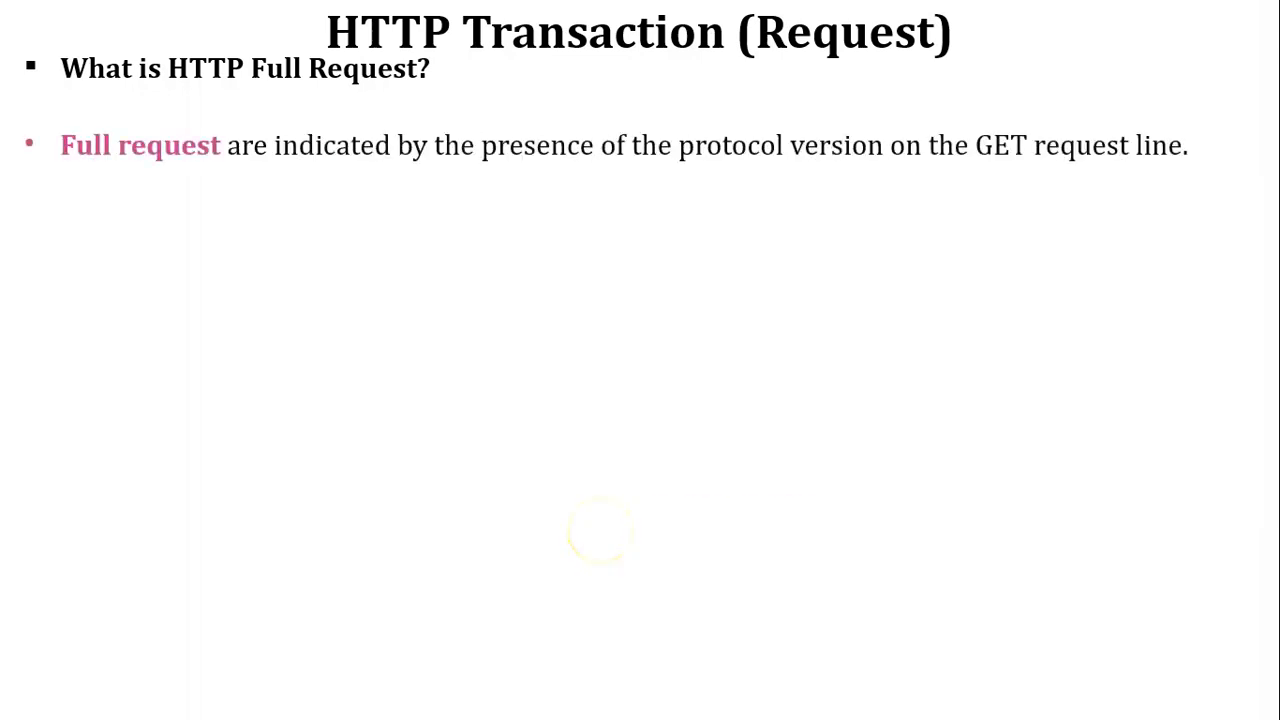
pyautogui.moveTo(650, 180)
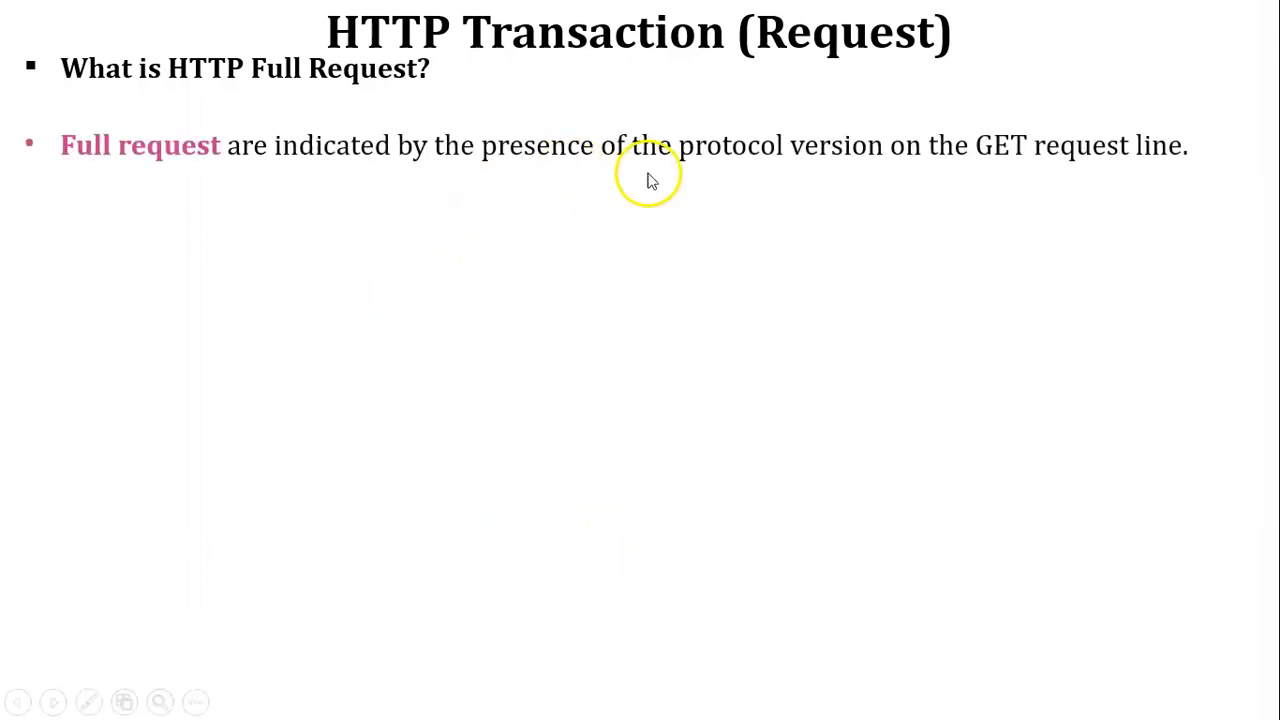
pyautogui.moveTo(1185, 167)
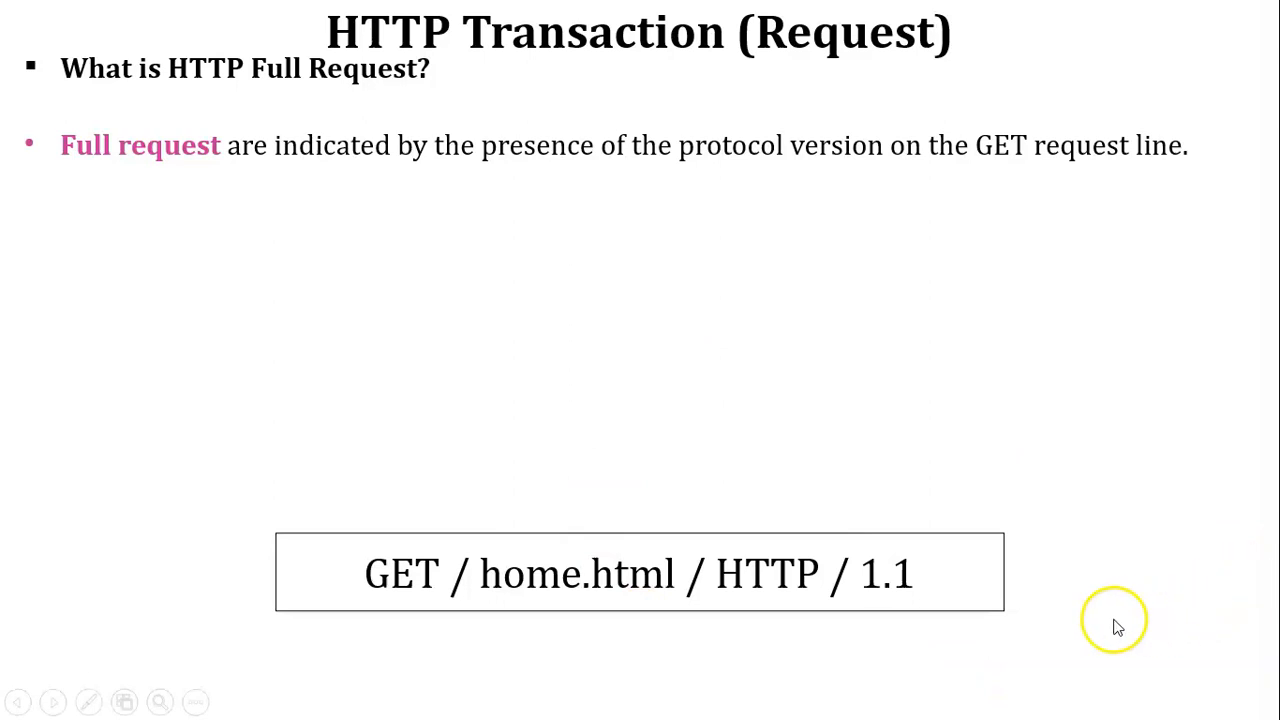
pyautogui.moveTo(938, 614)
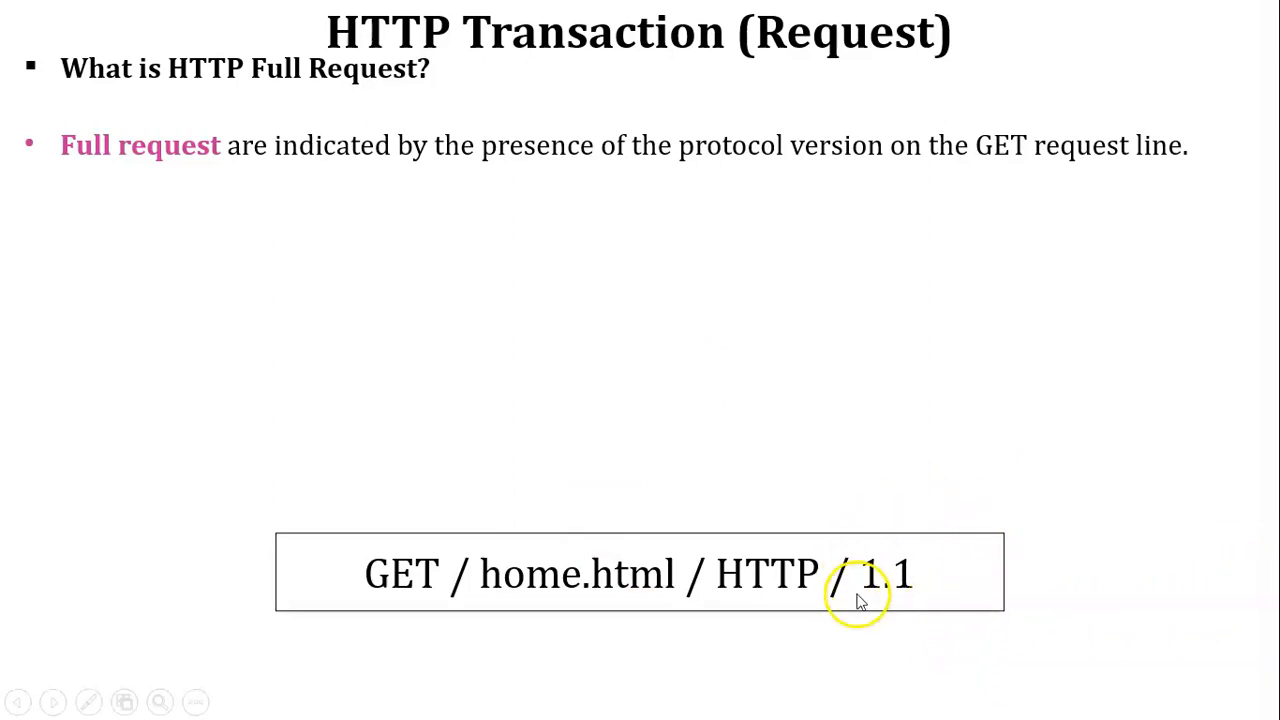
pyautogui.moveTo(905, 630)
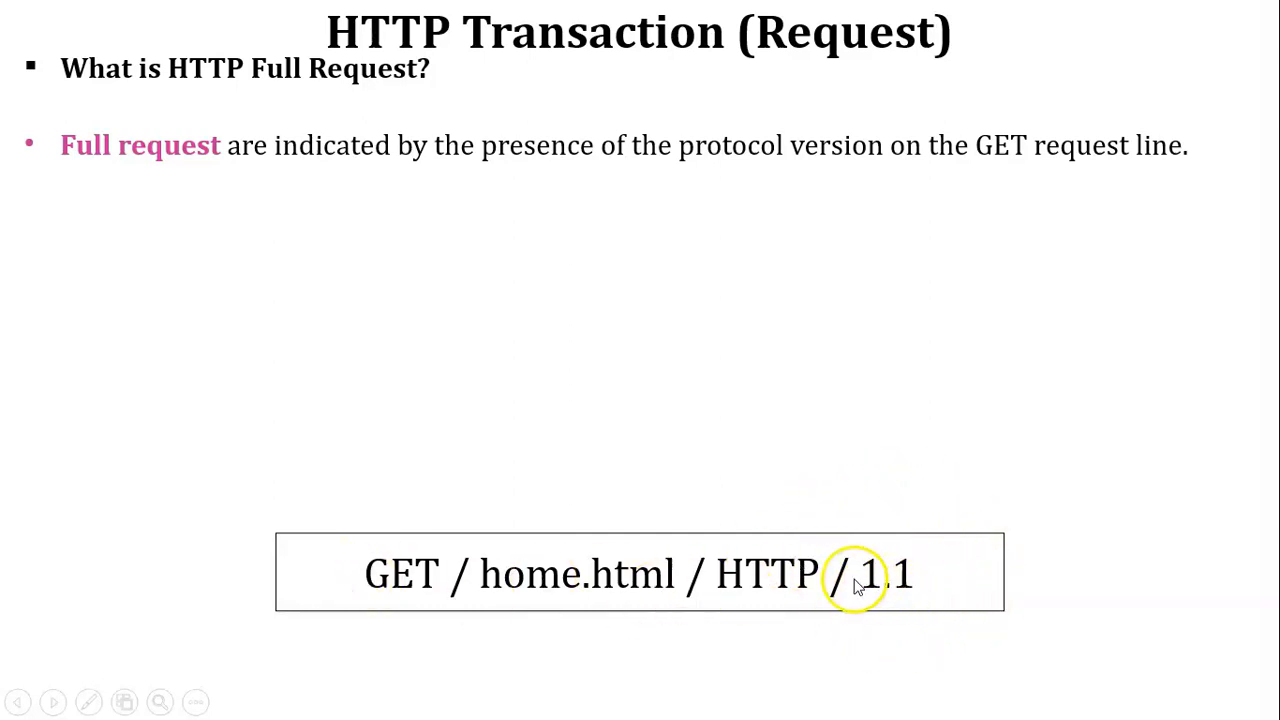
pyautogui.moveTo(935, 590)
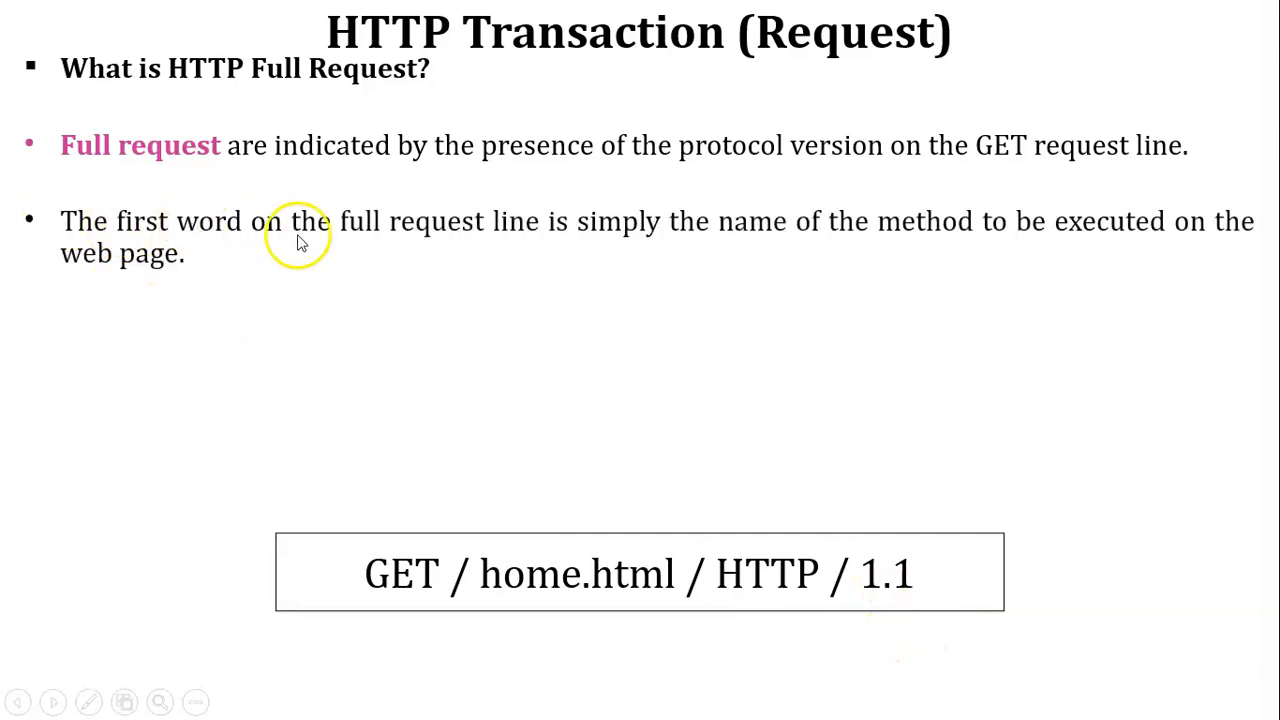
pyautogui.moveTo(848, 240)
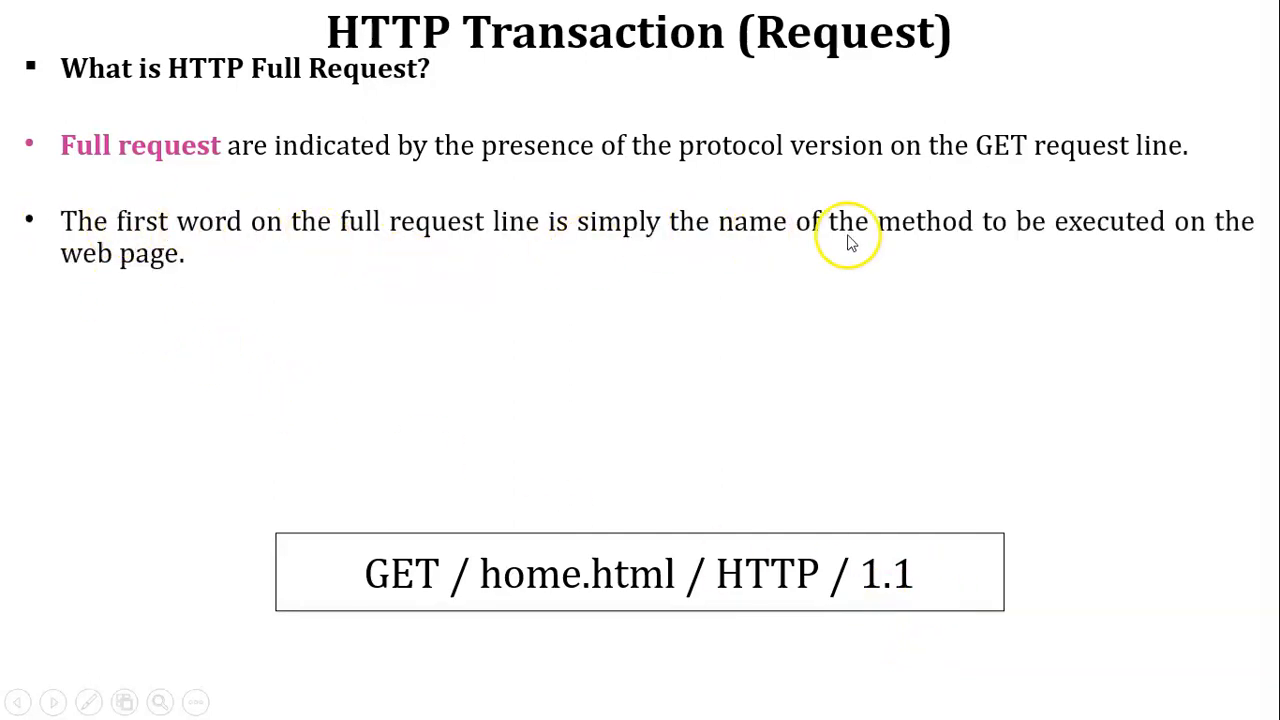
pyautogui.moveTo(350, 608)
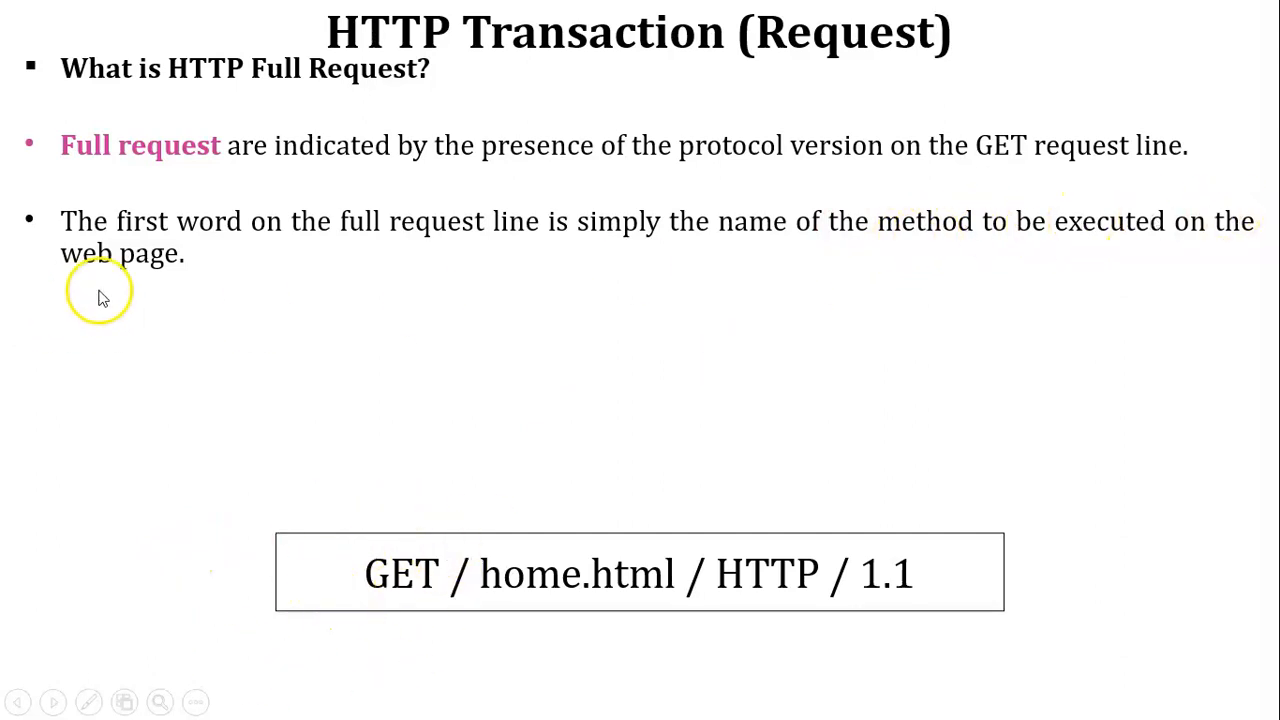
pyautogui.moveTo(470, 595)
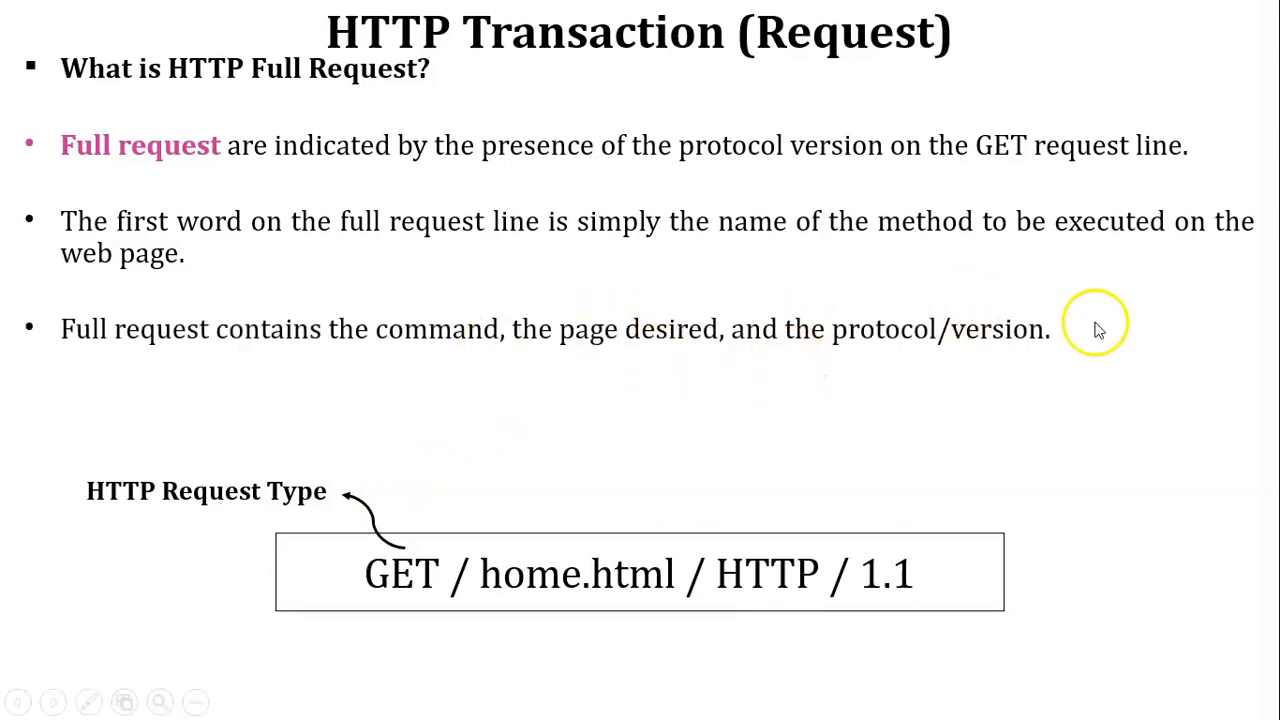
pyautogui.moveTo(547, 665)
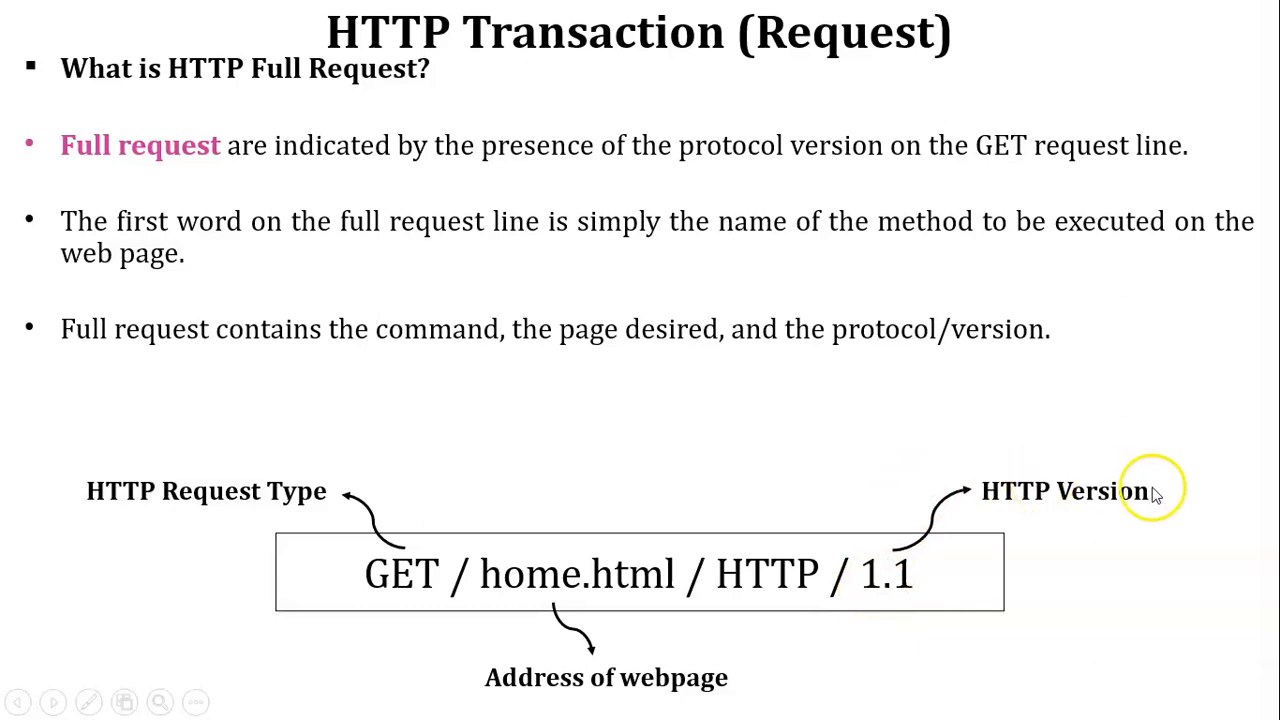
pyautogui.moveTo(1055, 547)
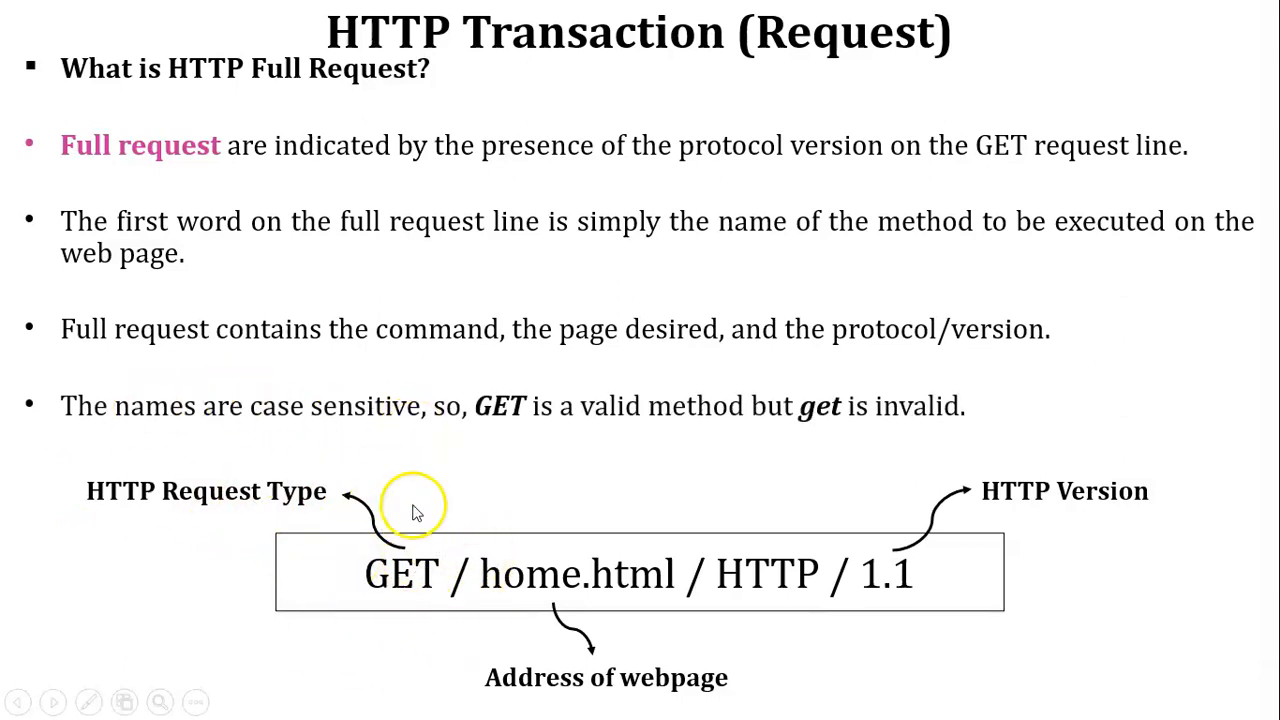
pyautogui.moveTo(505, 590)
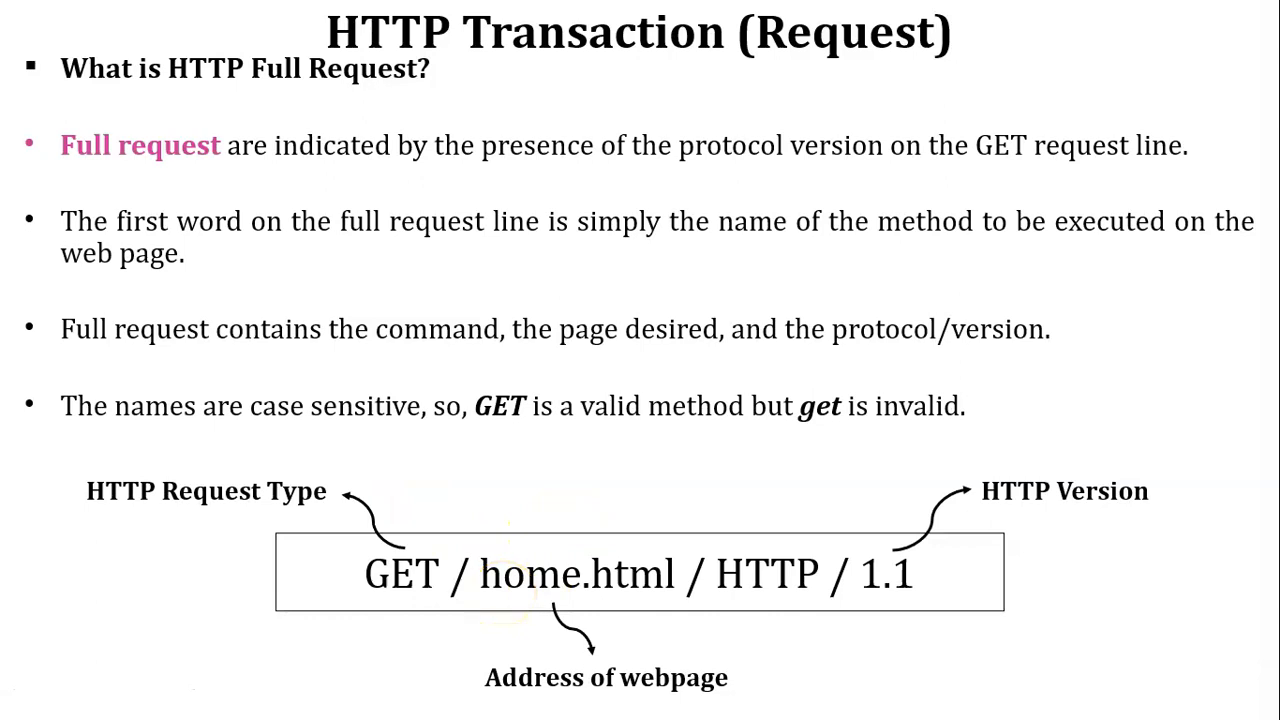
# Step: Advance from the case-sensitivity bullet (GET valid, get invalid) to the closing Thank You slide
pyautogui.press('Right')
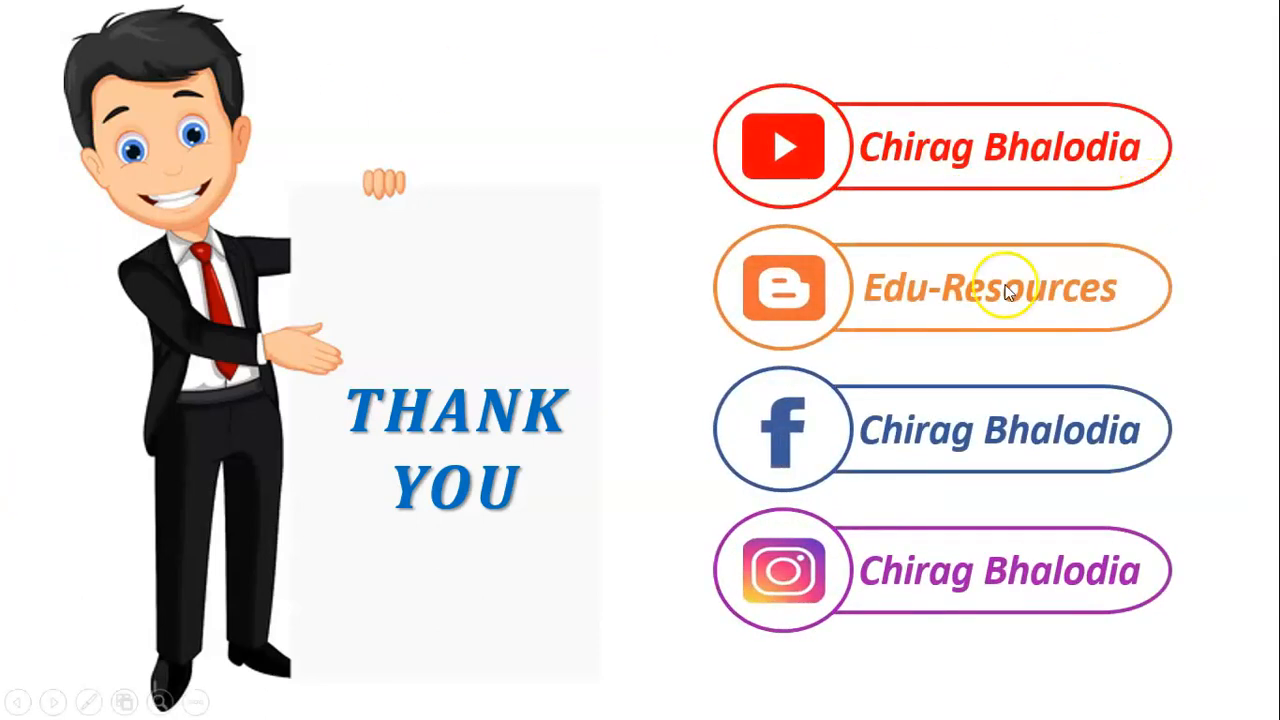
pyautogui.moveTo(825, 490)
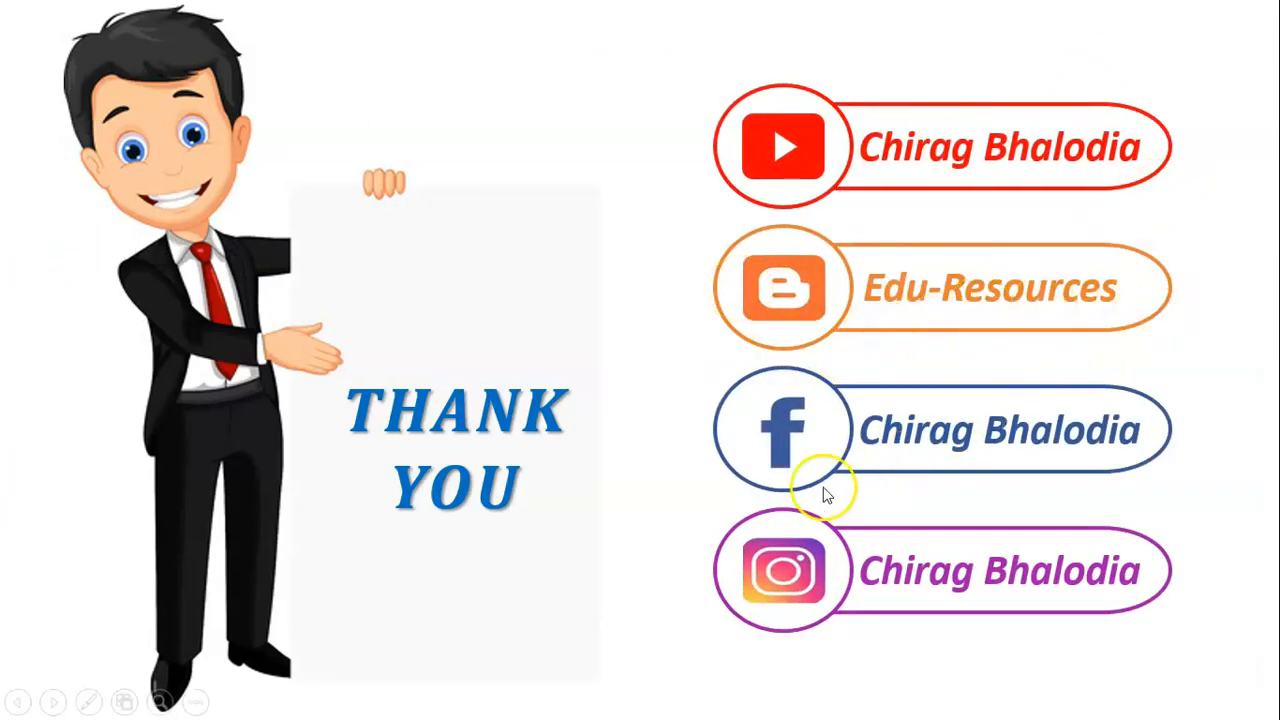
pyautogui.moveTo(835, 600)
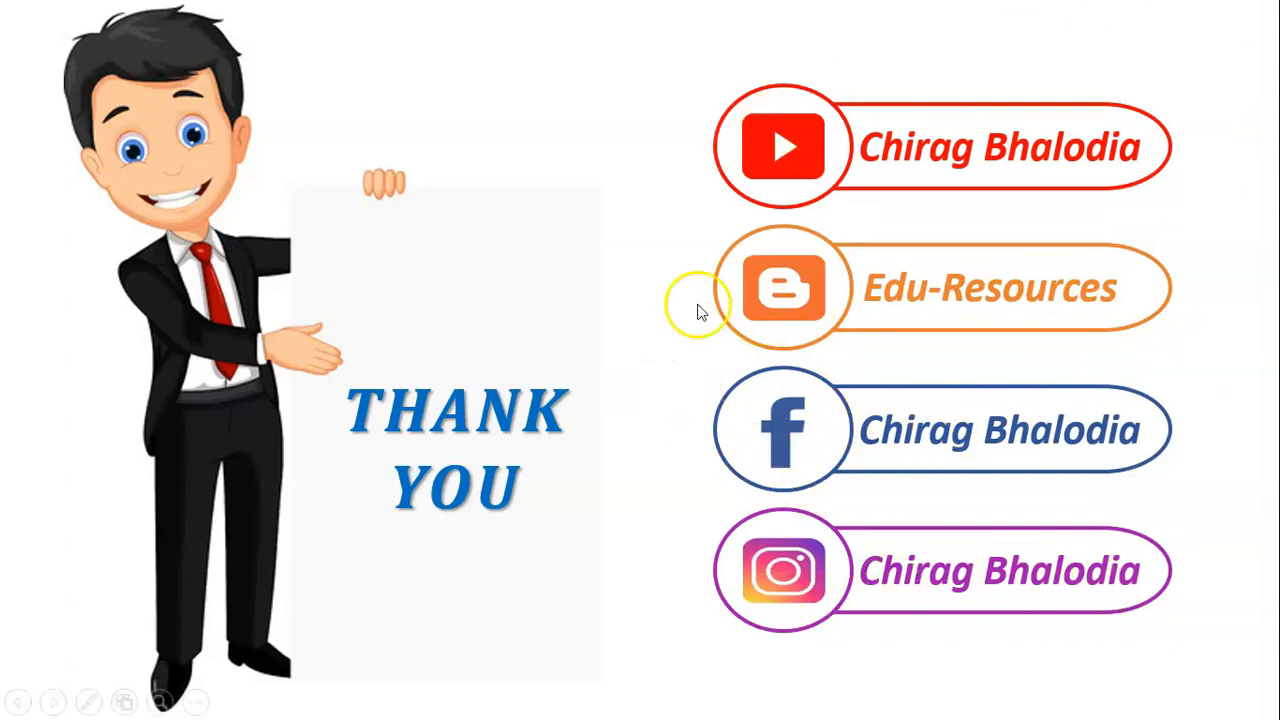
pyautogui.moveTo(1055, 305)
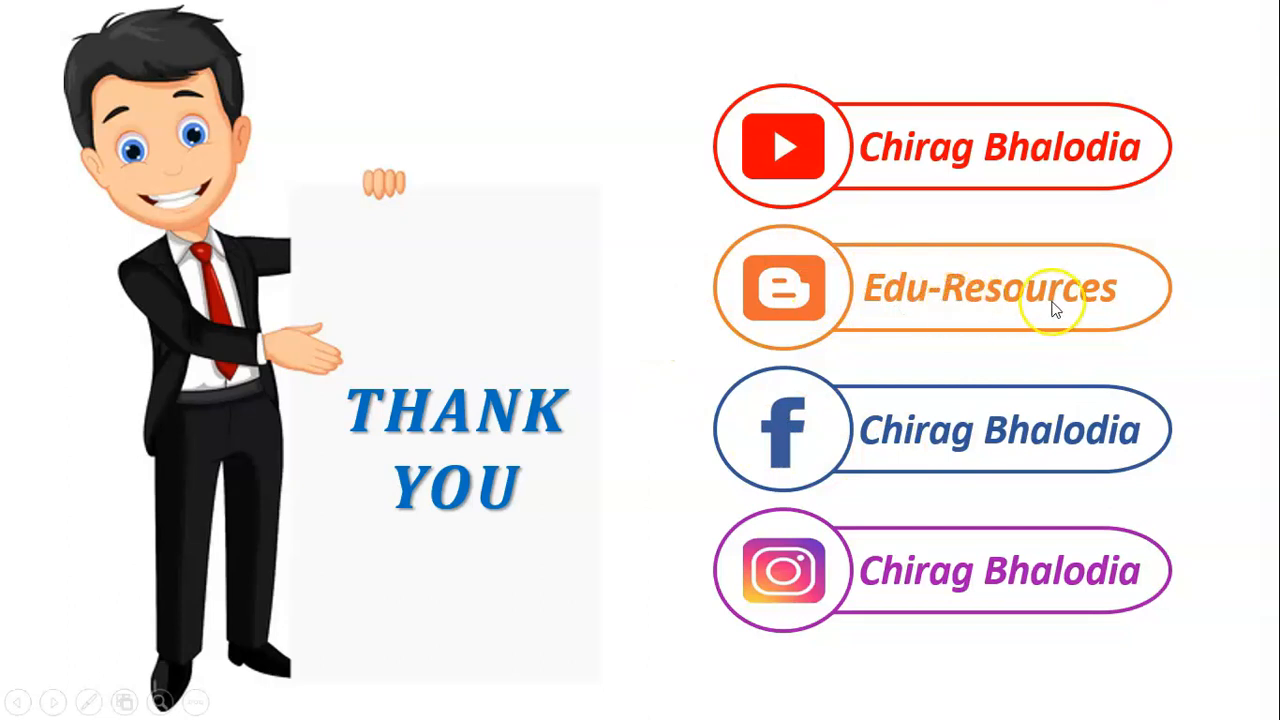